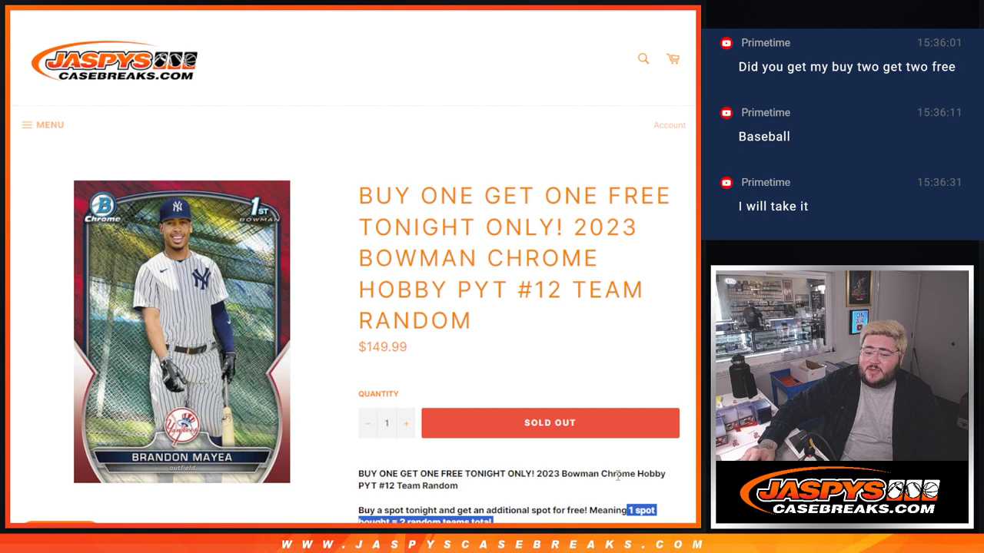
Step: Scroll the Jaspy's Case Breaks product page down to the 18-spot team list
{"action": "scroll", "scroll_direction": "down", "scroll_amount": 3}
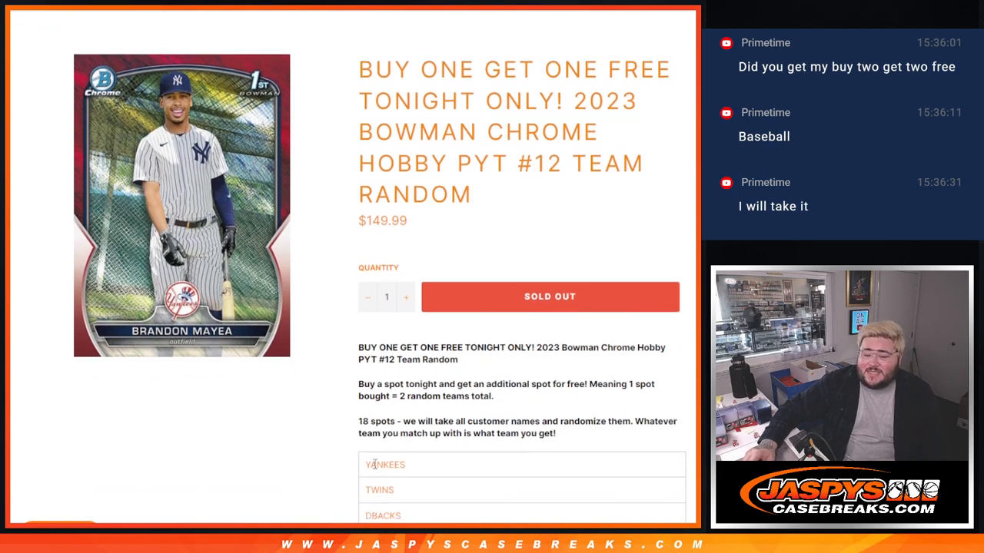
{"action": "scroll", "scroll_direction": "down", "scroll_amount": 3}
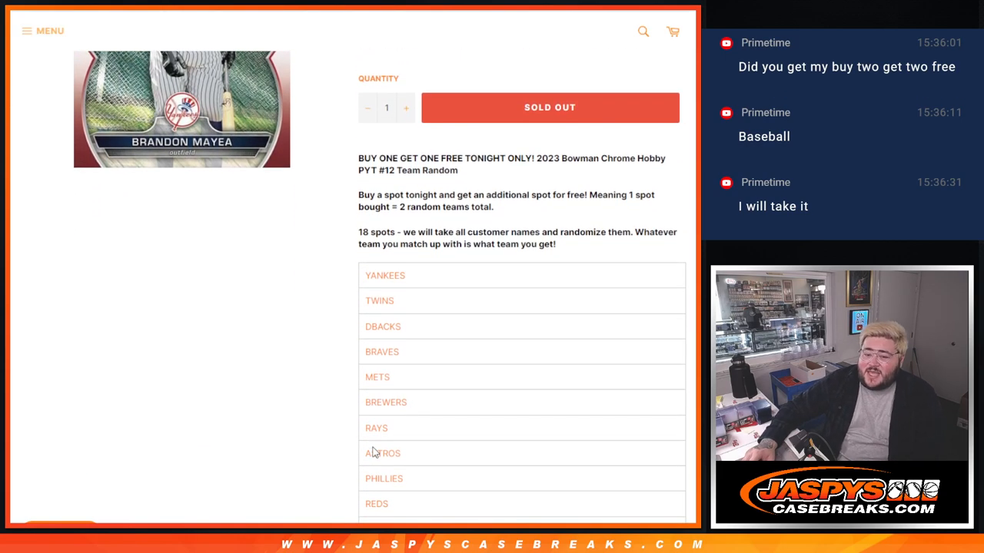
{"action": "mouse_move", "coordinate": [369, 475]}
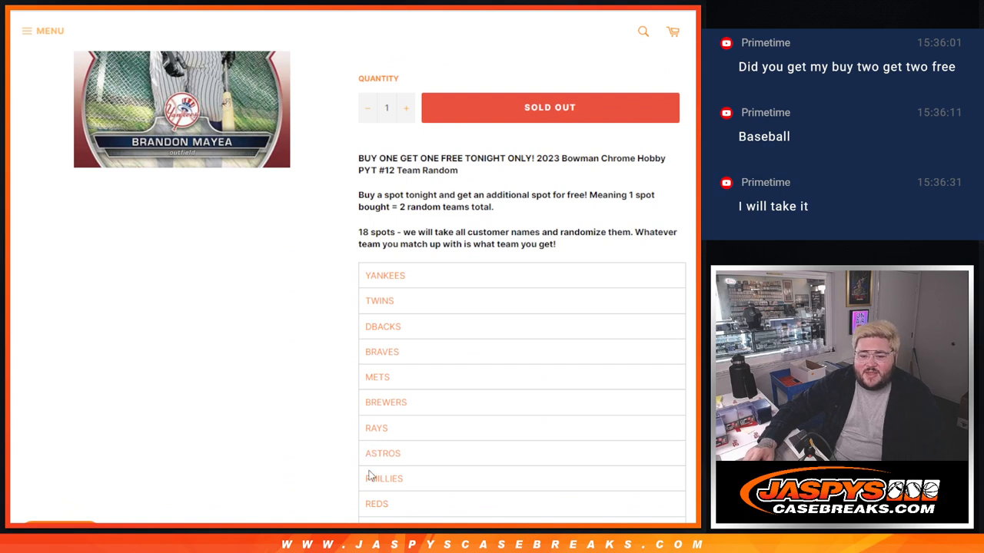
{"action": "scroll", "scroll_direction": "down", "scroll_amount": 3}
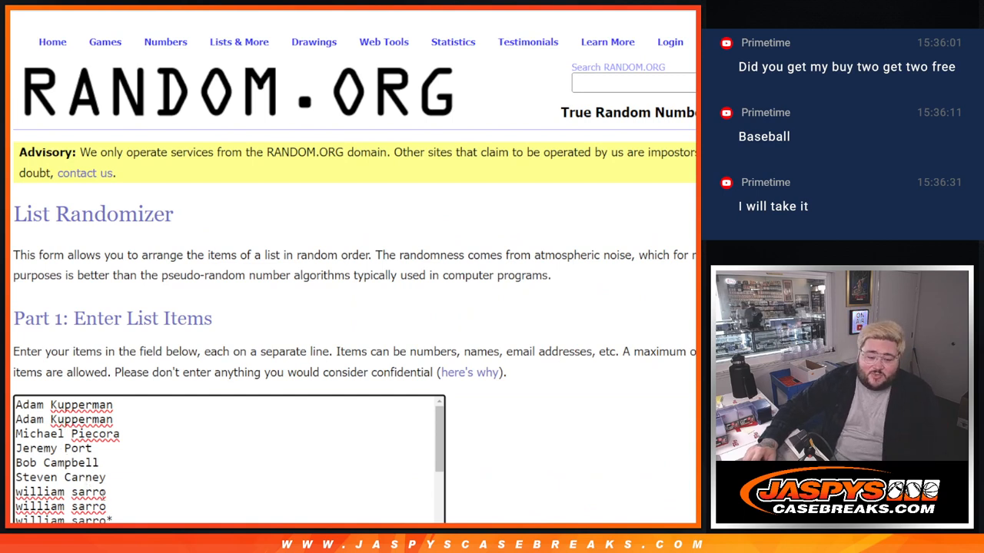
Step: Scroll the List Randomizer page down to the Randomize button below the pasted names
{"action": "scroll", "scroll_direction": "down", "scroll_amount": 3}
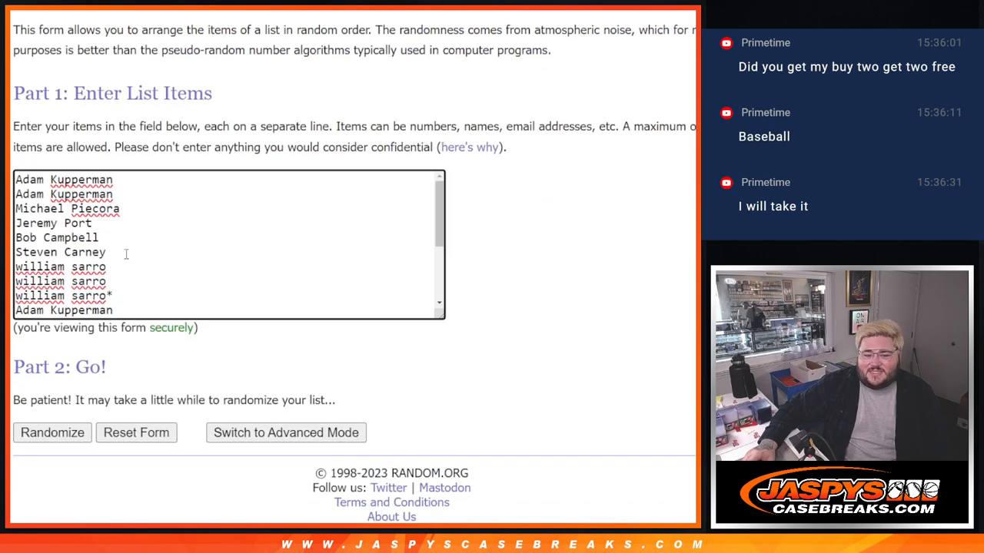
Step: Randomize the customer names, then reshuffle with Again! until randomized six times
{"action": "left_click", "coordinate": [52, 431]}
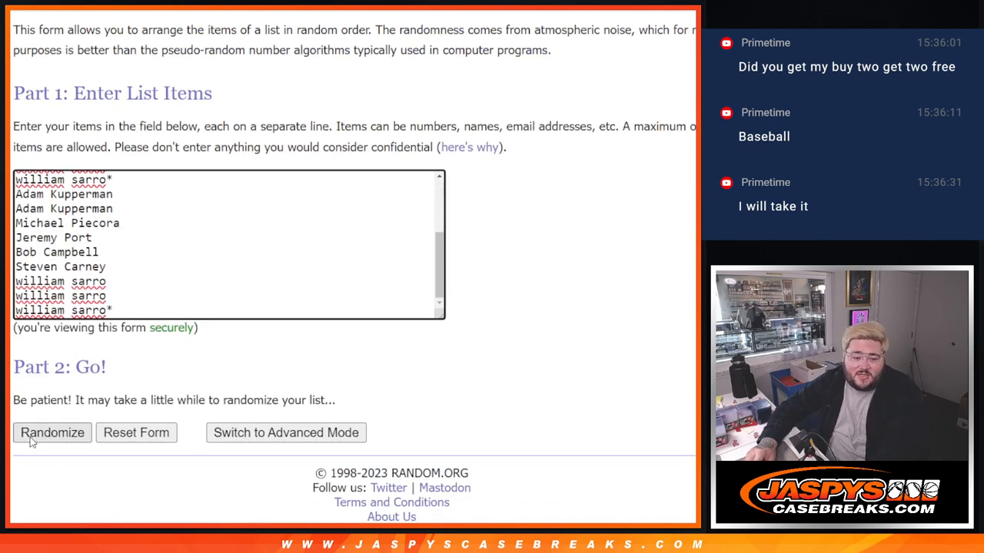
{"action": "left_click", "coordinate": [52, 432]}
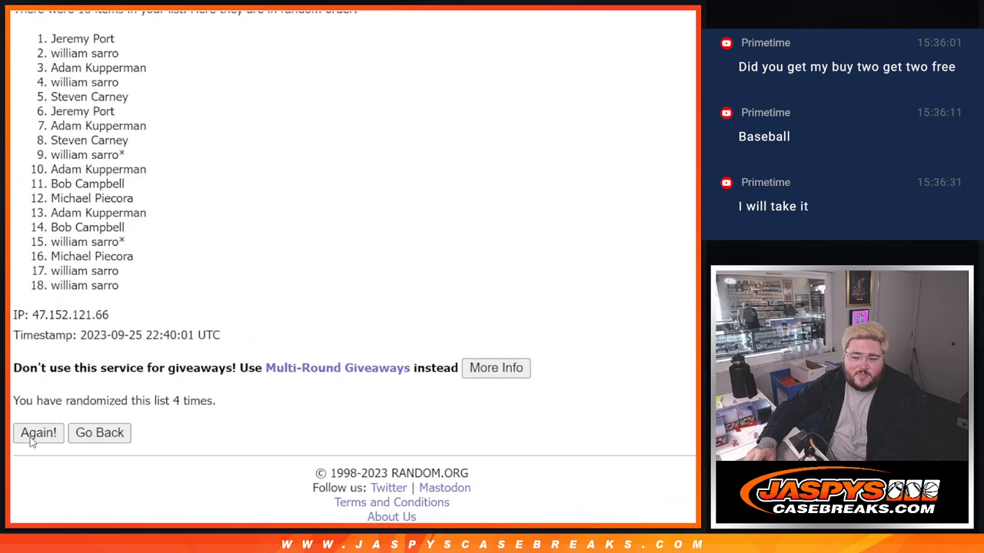
{"action": "left_click", "coordinate": [38, 433]}
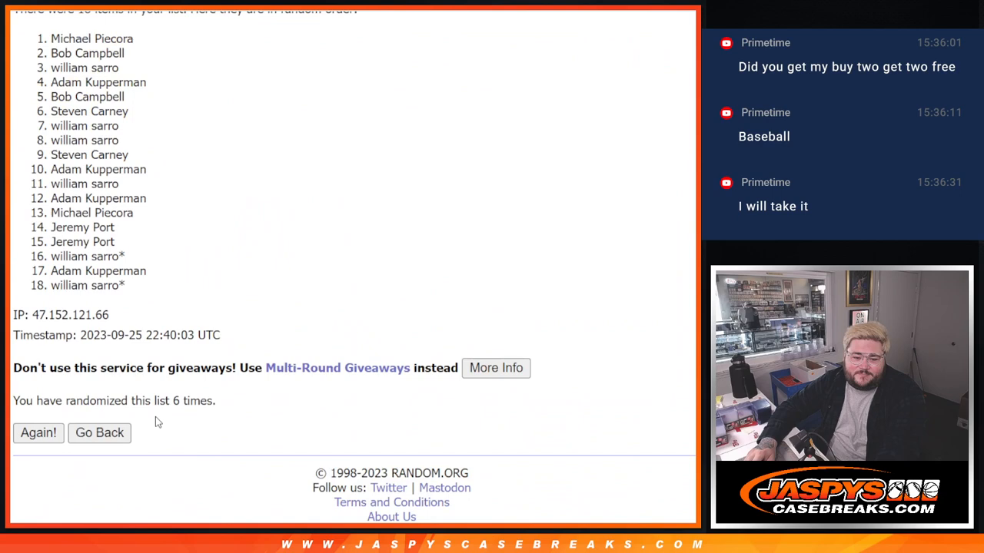
{"action": "scroll", "scroll_direction": "up", "scroll_amount": 3}
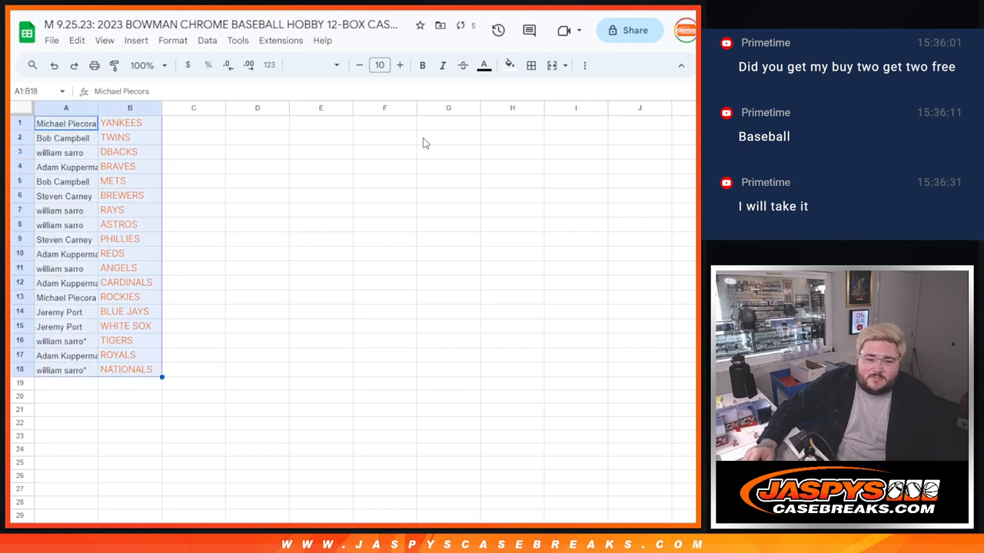
Step: Apply All borders to A1:B18, zoom to 125%, and deselect by clicking C3
{"action": "left_click", "coordinate": [530, 66]}
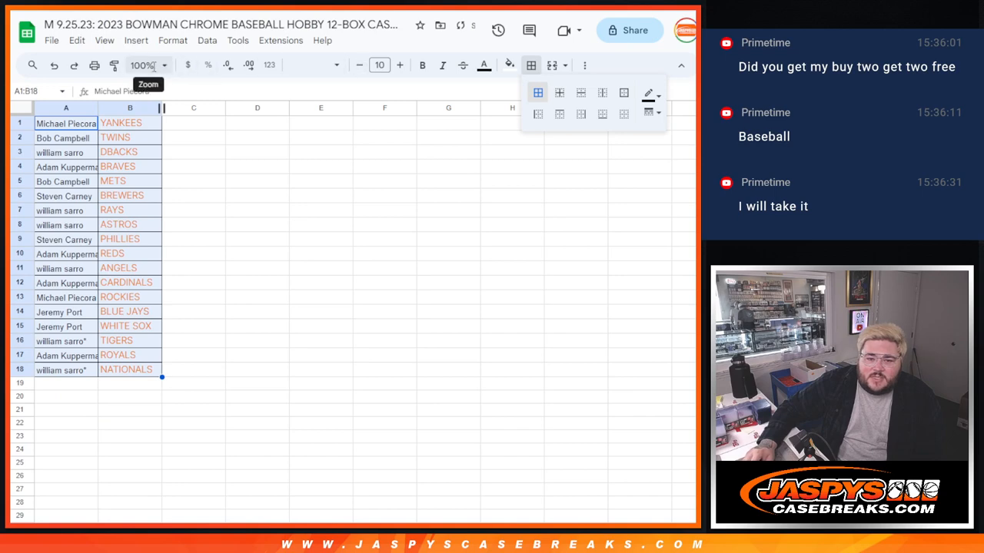
{"action": "left_click", "coordinate": [145, 65]}
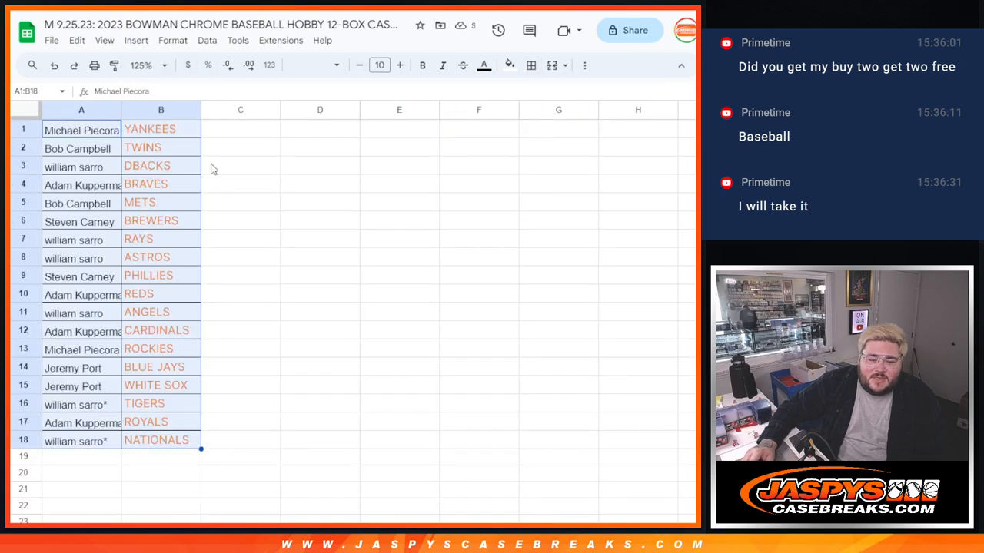
{"action": "left_click", "coordinate": [241, 165]}
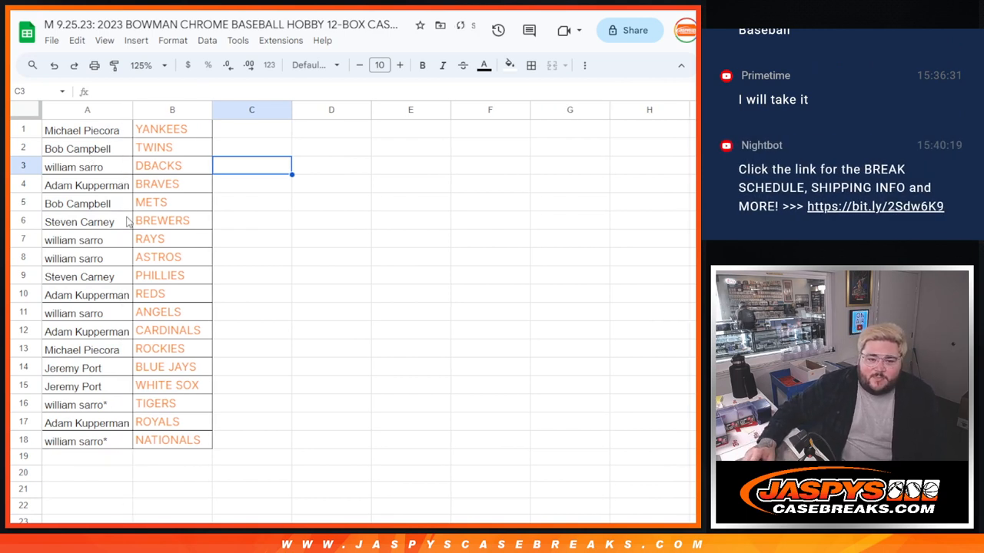
{"action": "mouse_move", "coordinate": [107, 221]}
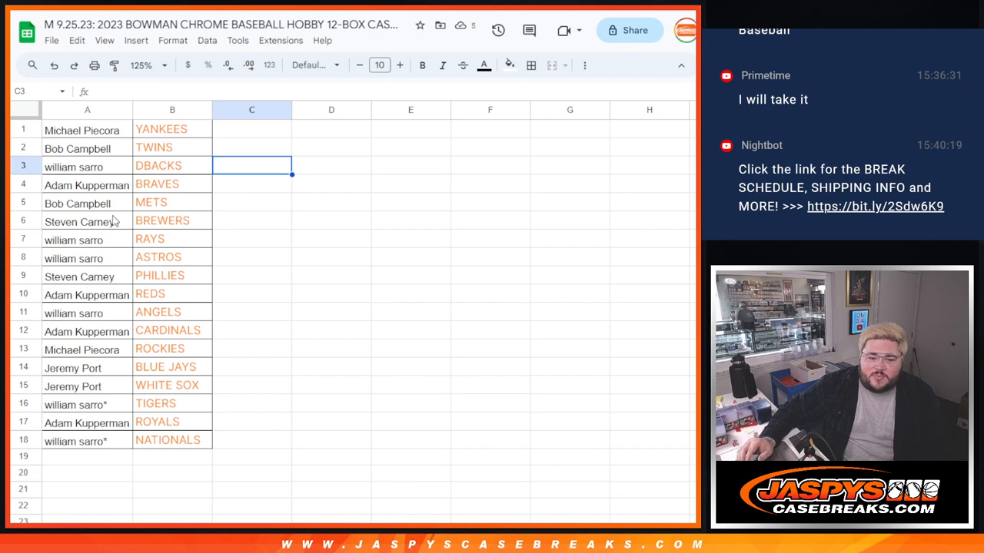
{"action": "mouse_move", "coordinate": [117, 260]}
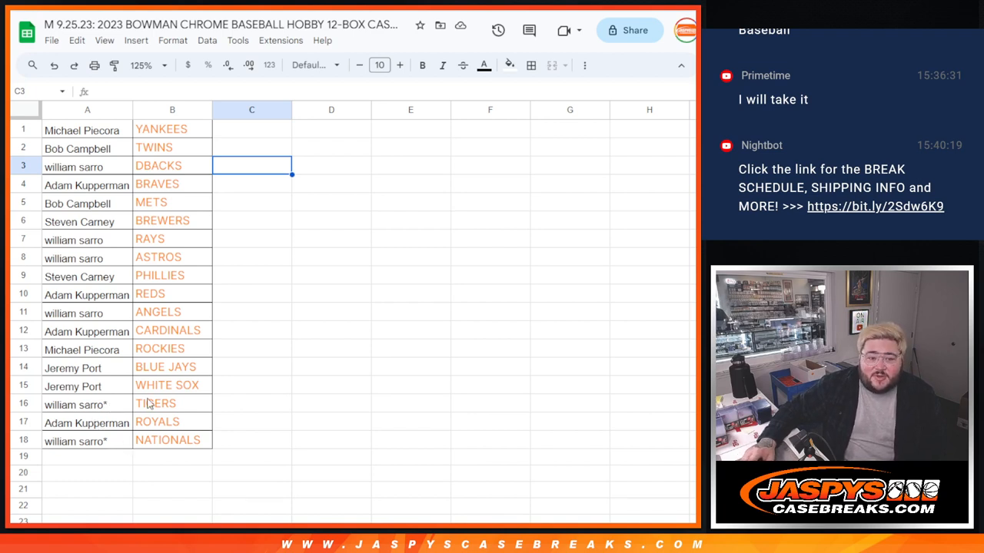
{"action": "mouse_move", "coordinate": [184, 171]}
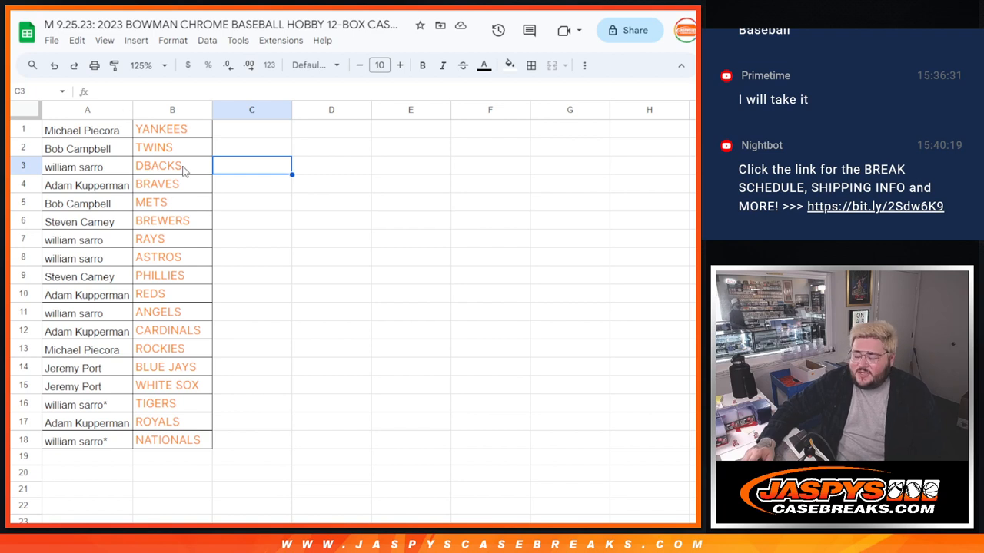
{"action": "mouse_move", "coordinate": [279, 190]}
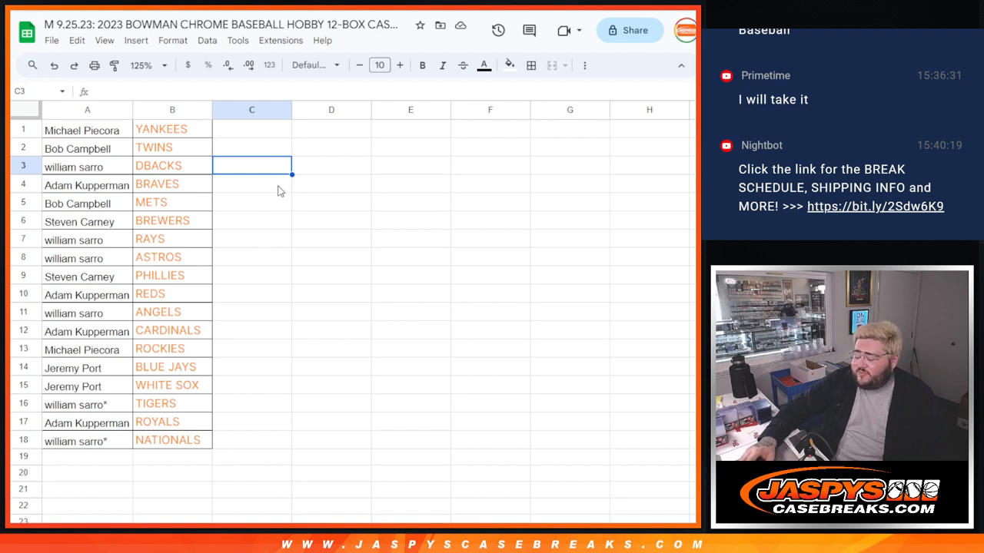